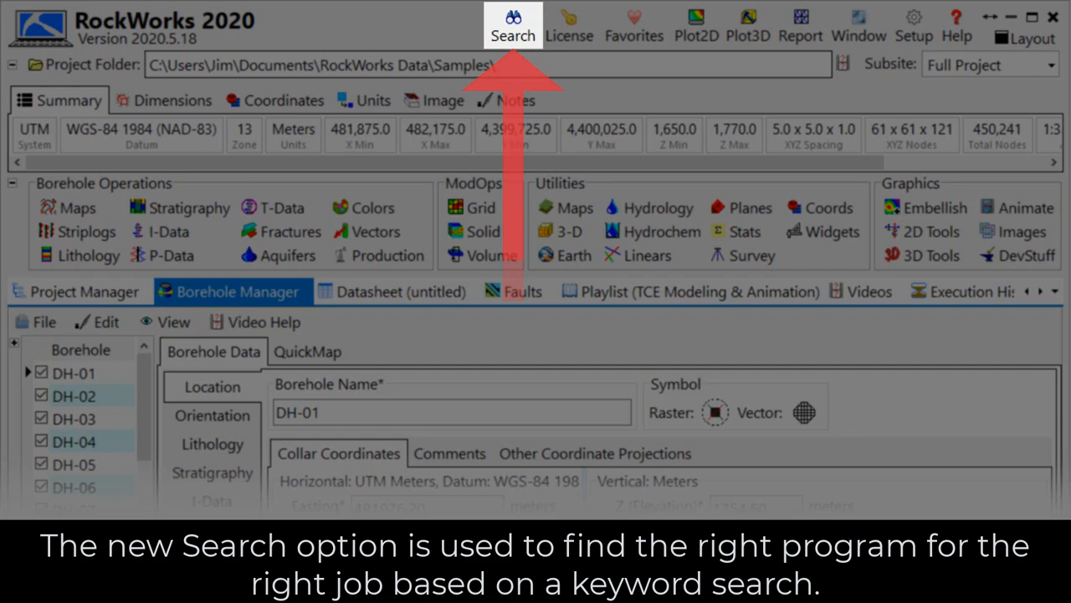
click(569, 25)
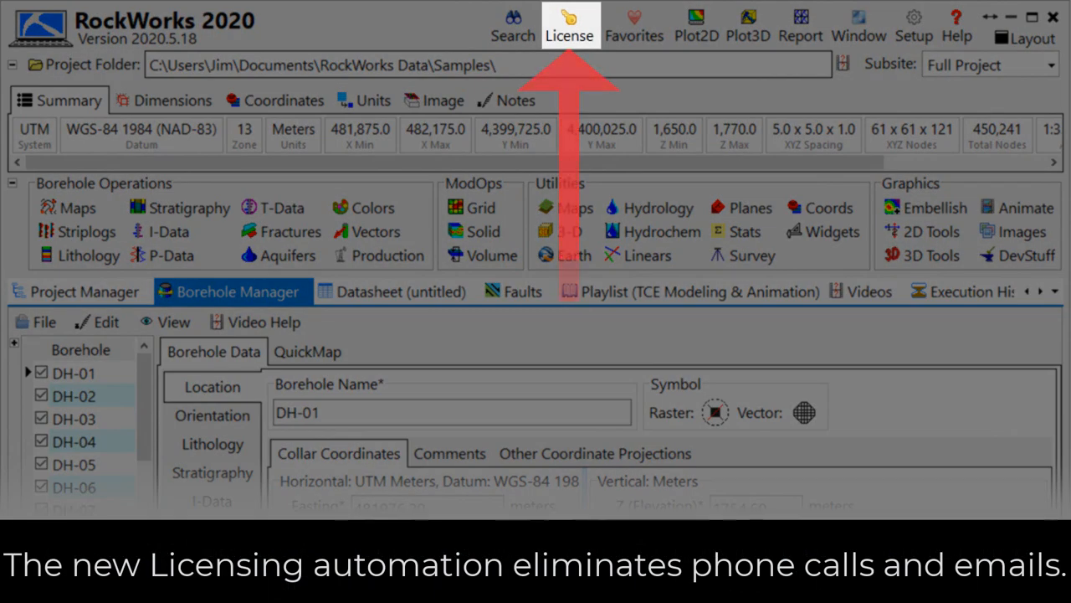
mouse_move(634, 26)
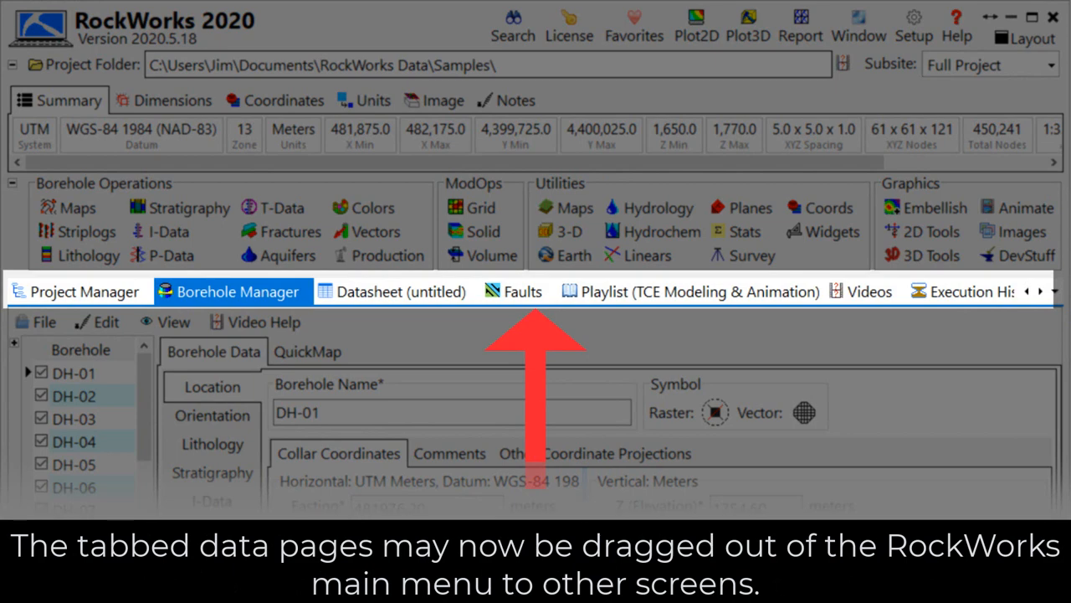
click(869, 291)
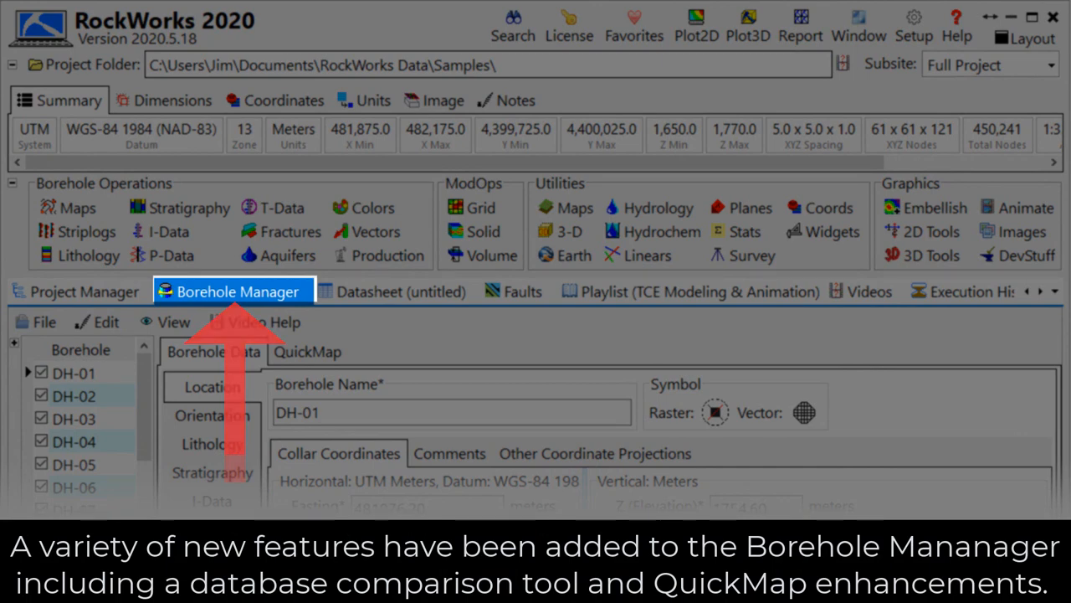
click(394, 291)
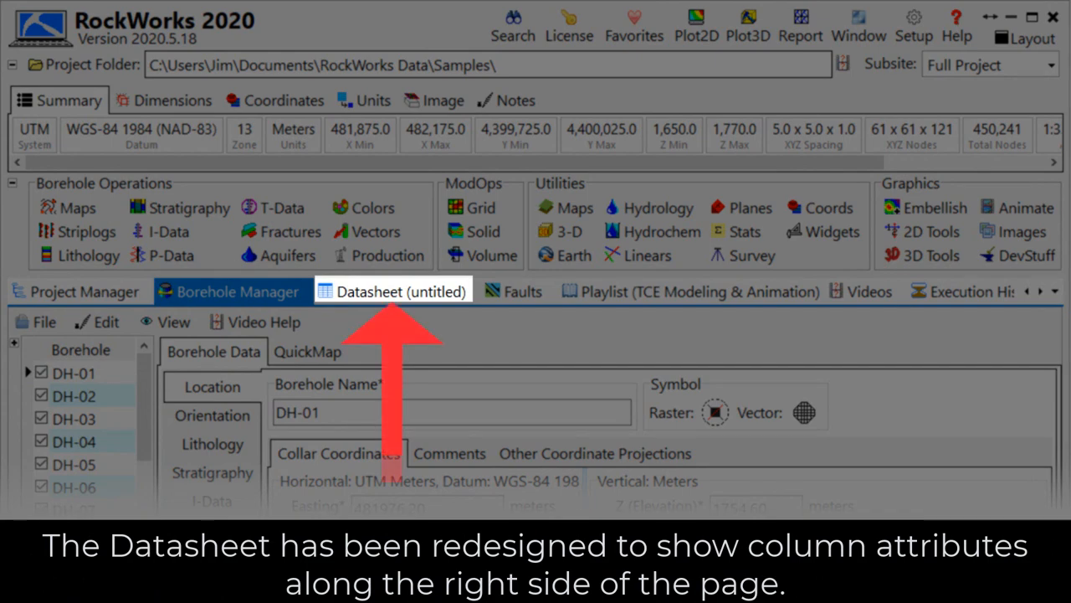
click(523, 291)
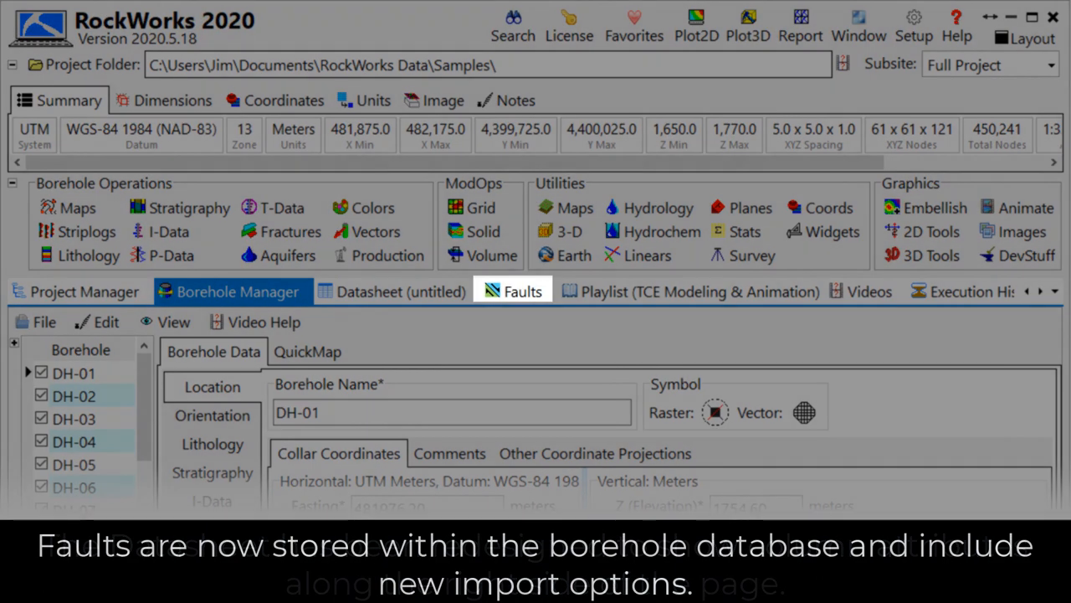